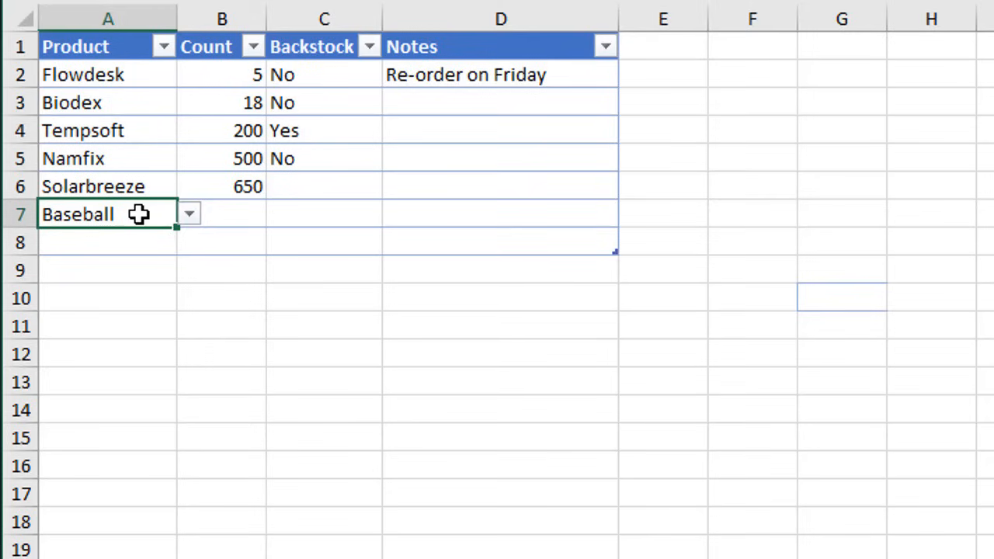
# - Check the row 7 Product dropdown, then convert the Products list into table Table3 with headers
pyautogui.click(188, 213)
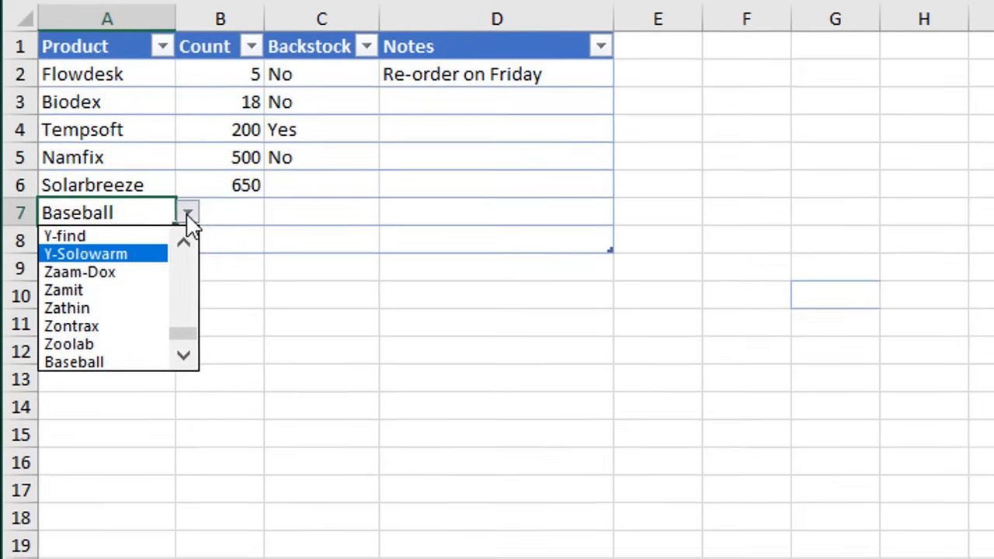
pyautogui.click(307, 518)
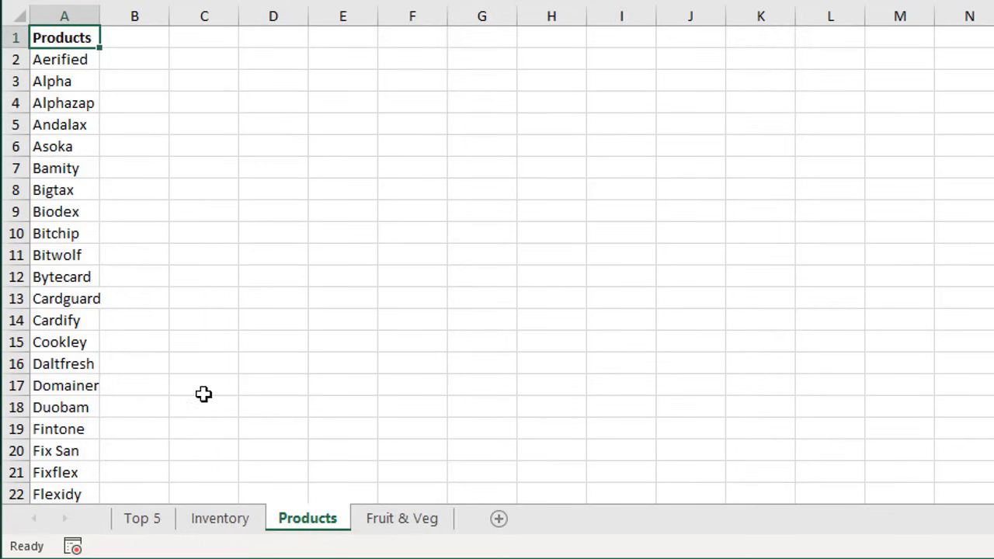
pyautogui.click(220, 518)
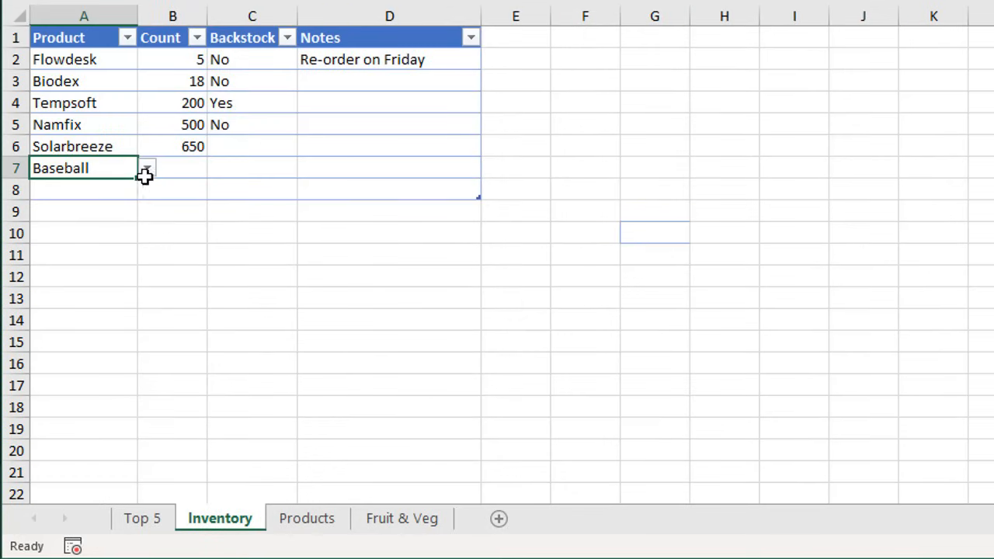
pyautogui.click(147, 168)
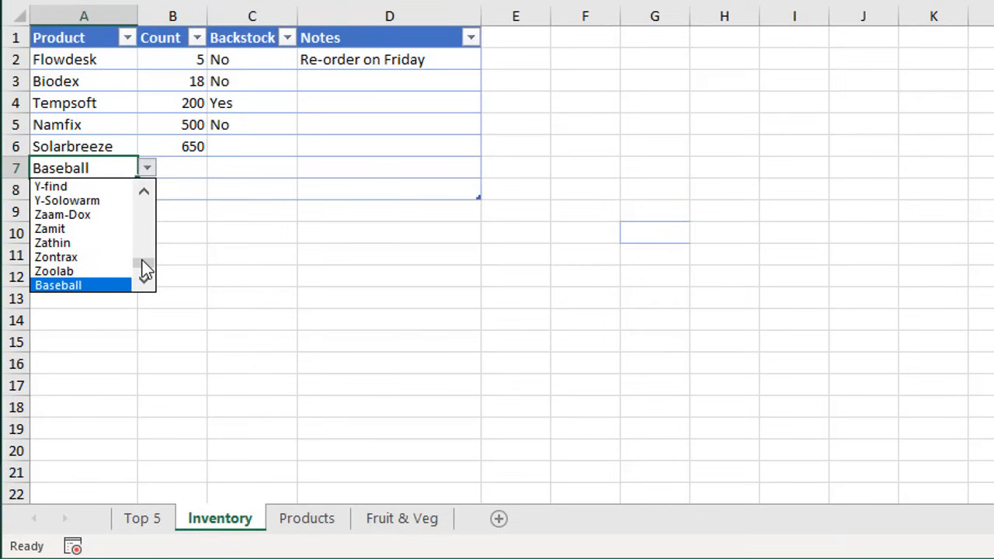
pyautogui.moveTo(208, 388)
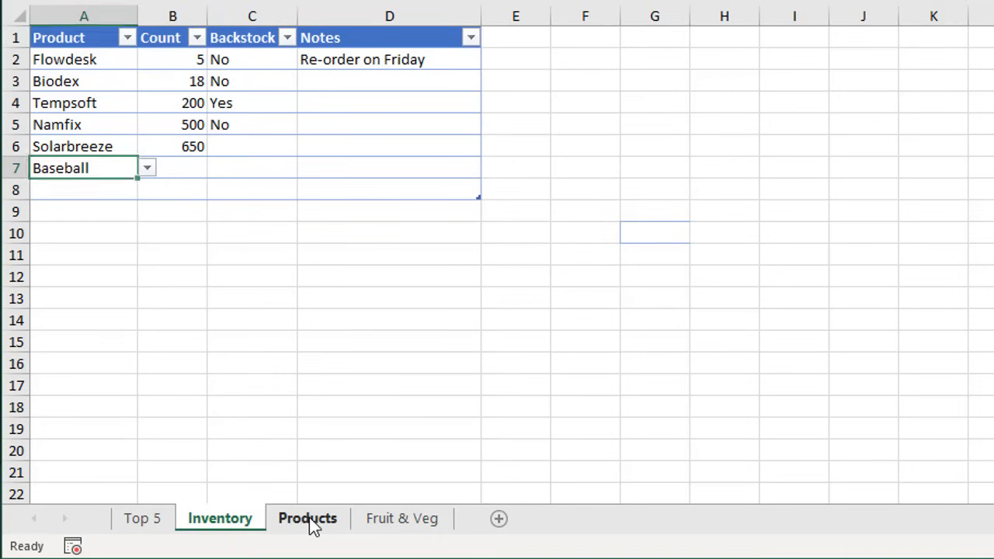
pyautogui.click(307, 518)
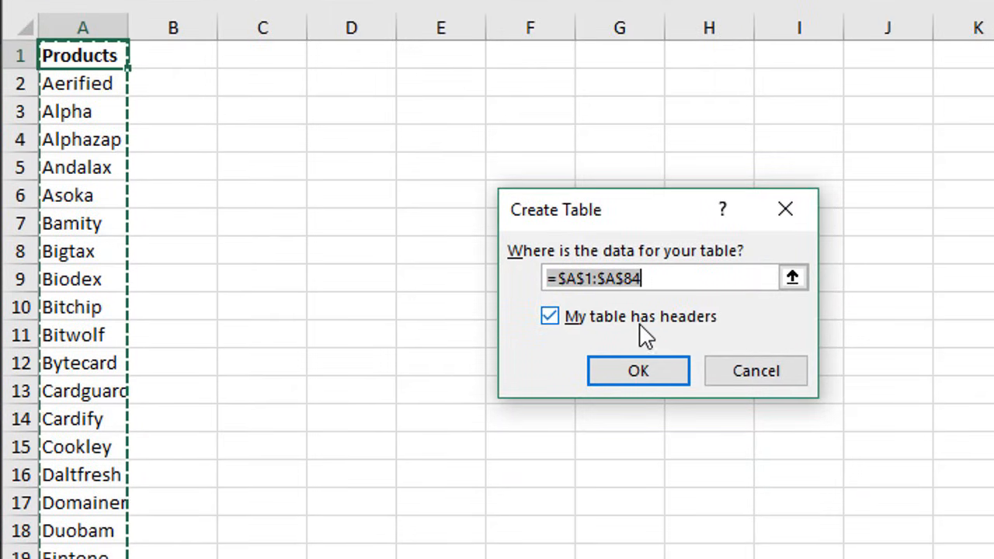
pyautogui.click(638, 370)
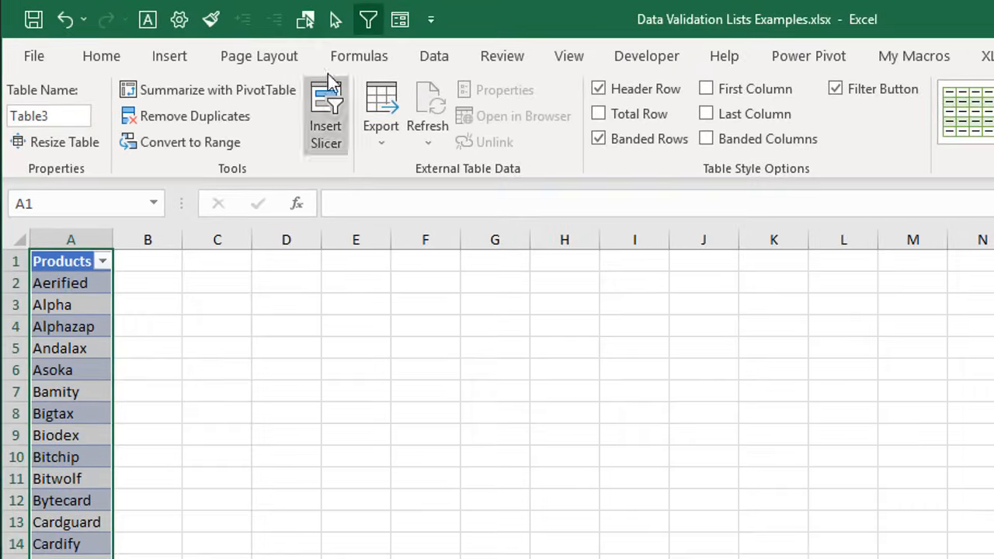
# - Start a new defined name in Name Manager and enter rngProducts as its name
pyautogui.click(359, 55)
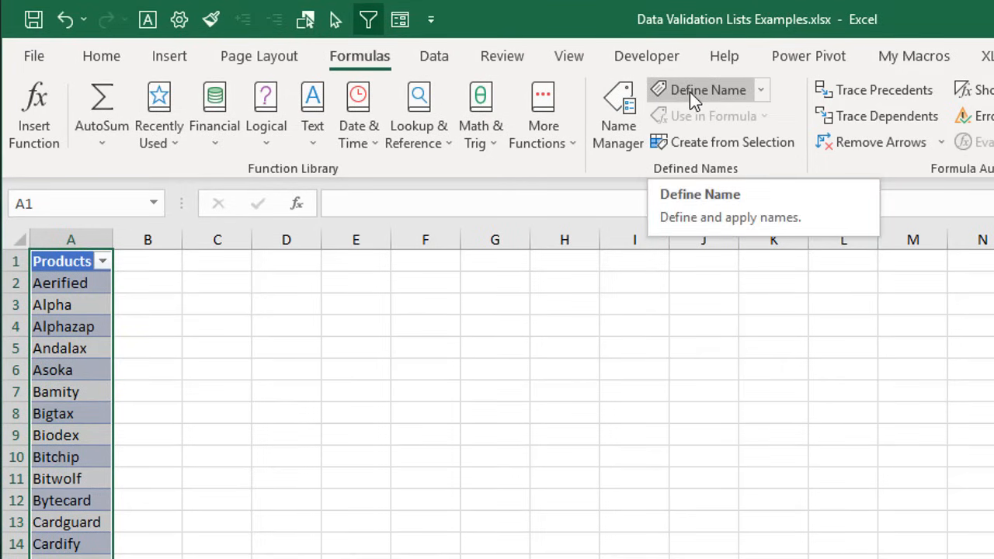
pyautogui.moveTo(641, 104)
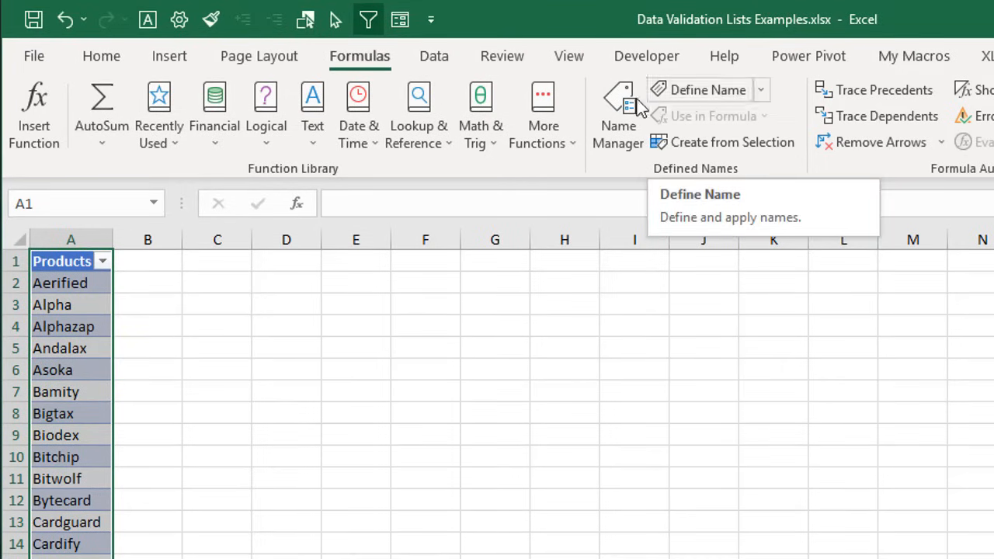
pyautogui.click(618, 112)
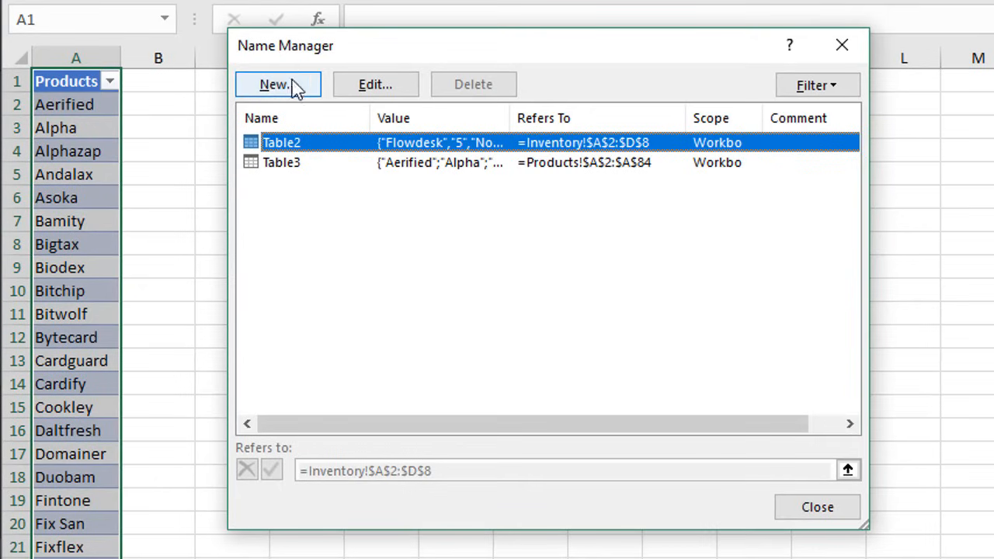
pyautogui.click(278, 84)
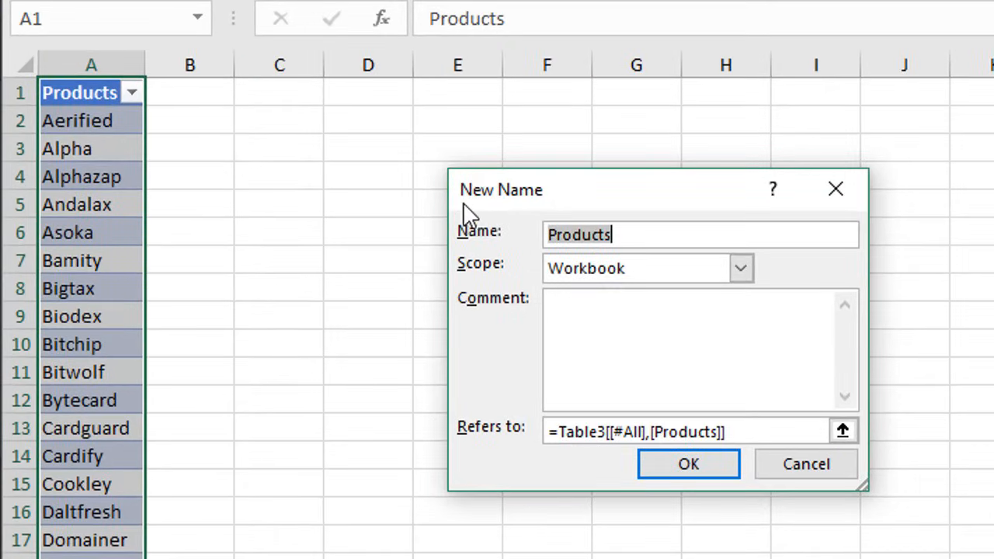
pyautogui.moveTo(505, 247)
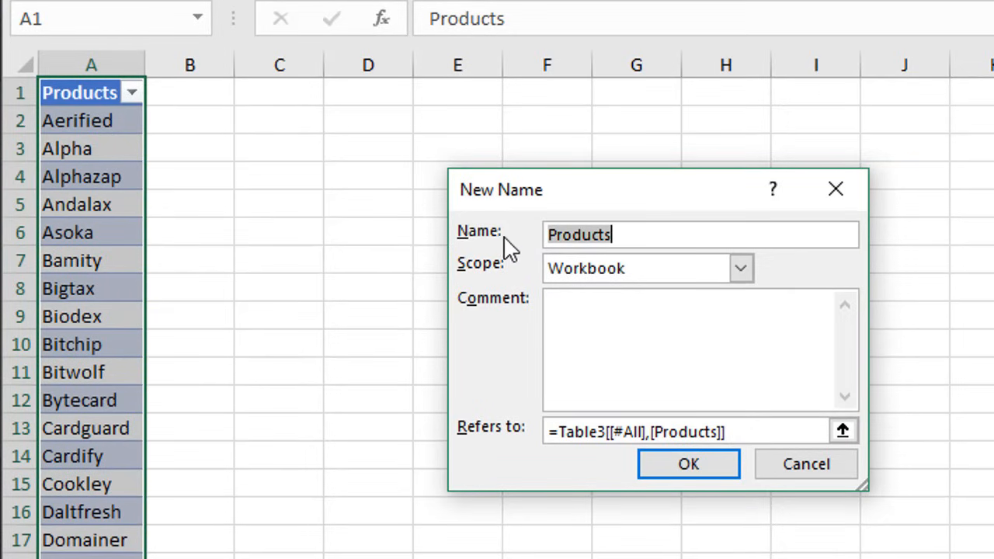
pyautogui.moveTo(583, 242)
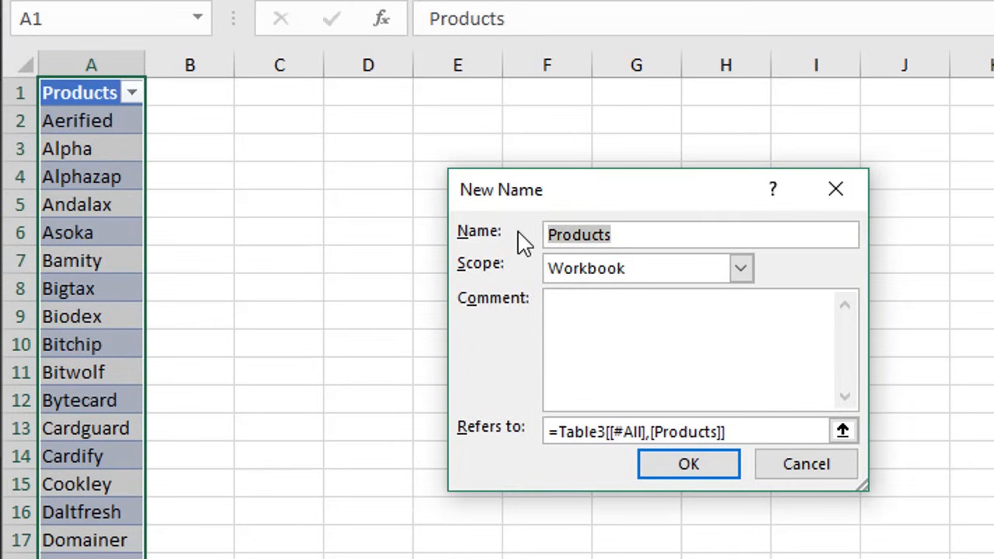
pyautogui.write('rngProducts')
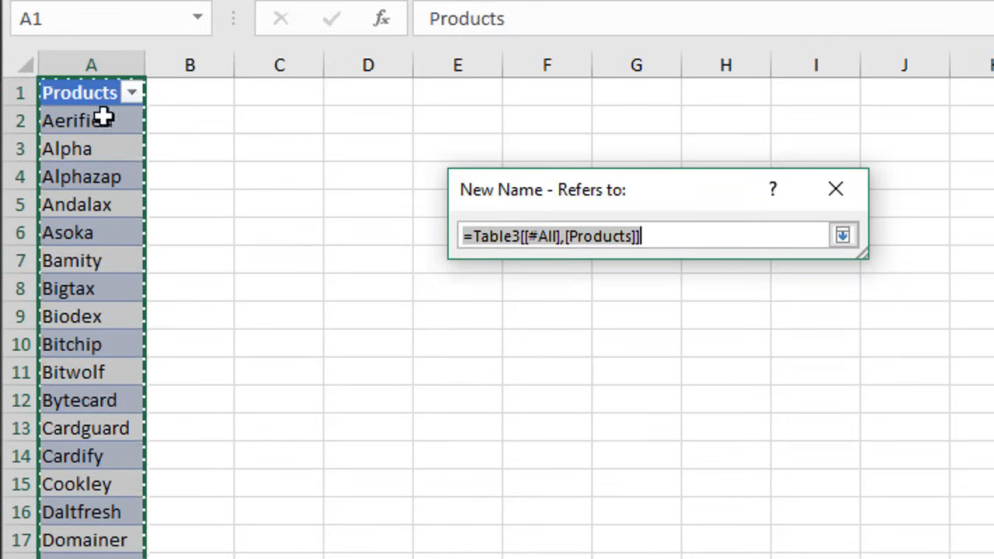
# - Point rngProducts at the product cells from A2 down to the last product and save it
pyautogui.click(90, 120)
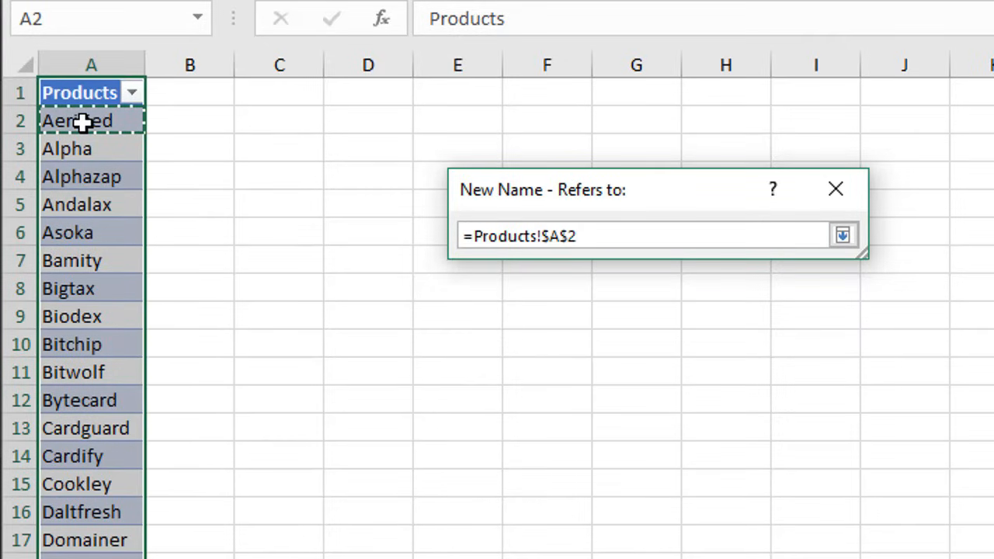
pyautogui.press('ctrl+shift+down')
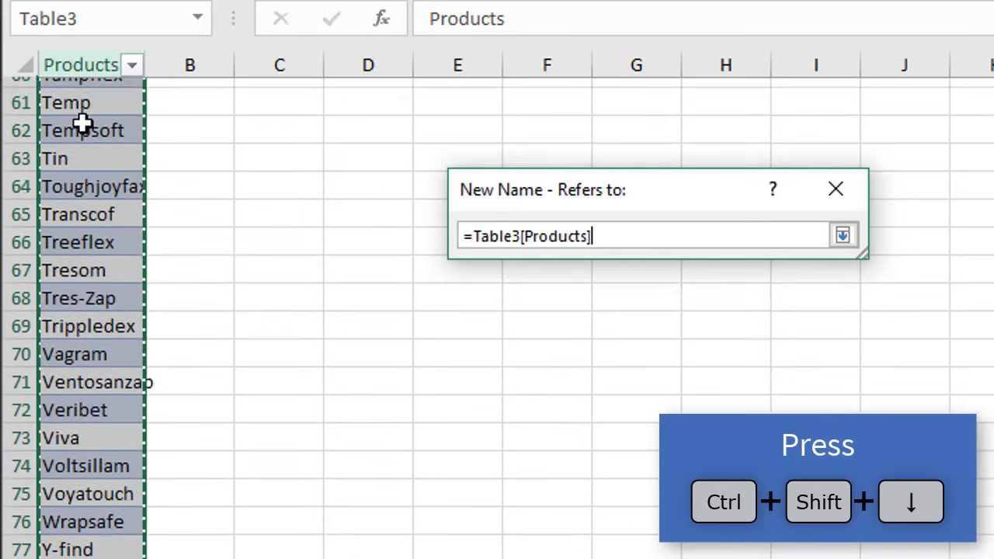
pyautogui.scroll(-3)
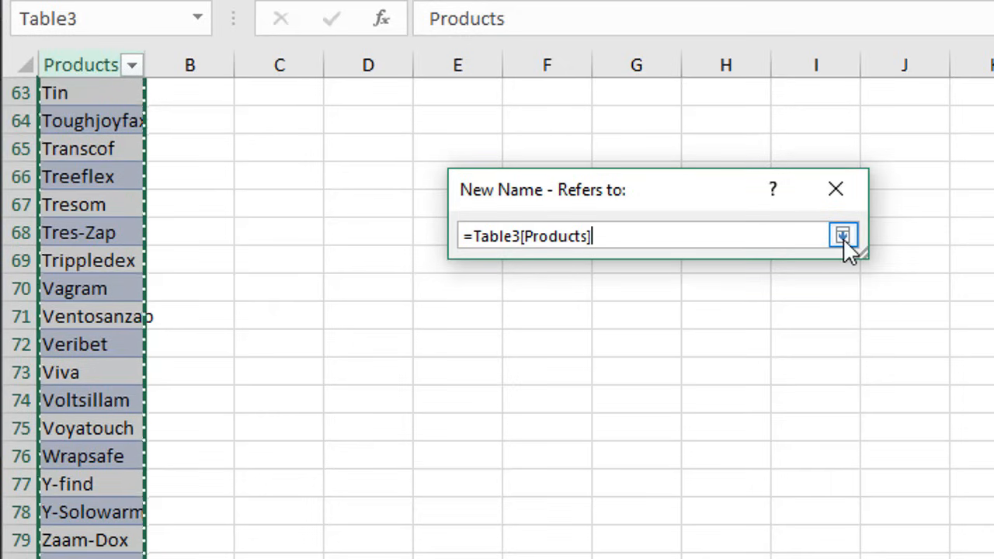
pyautogui.click(843, 235)
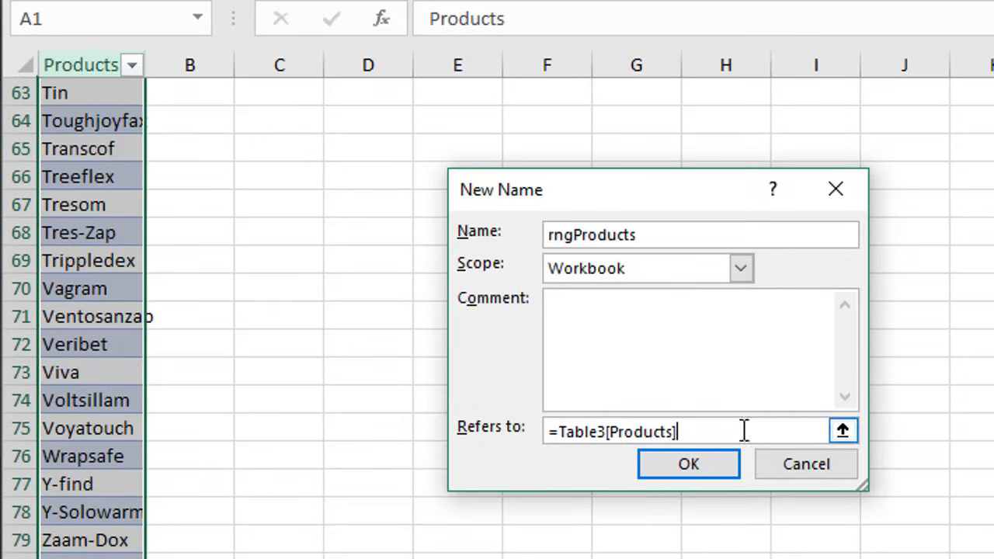
pyautogui.click(688, 464)
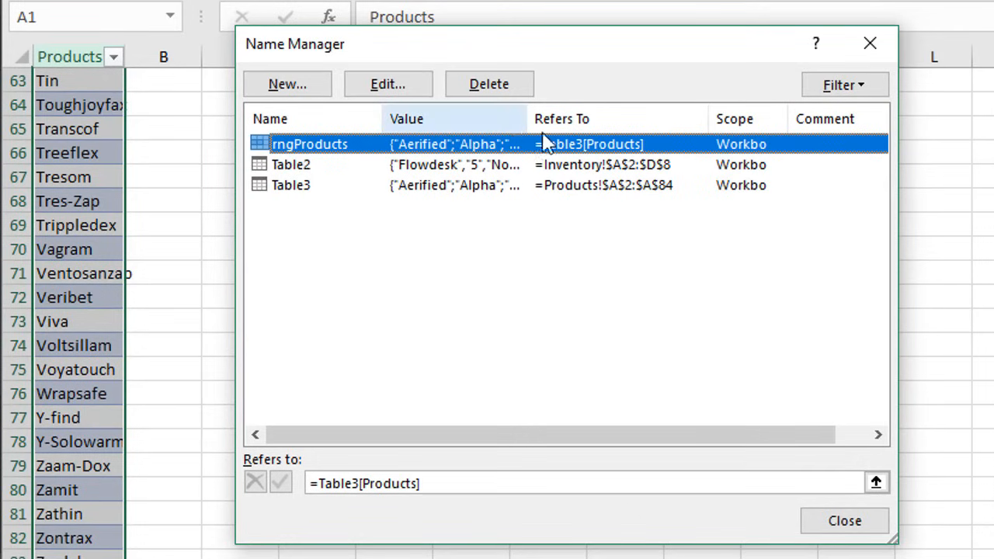
pyautogui.moveTo(590, 159)
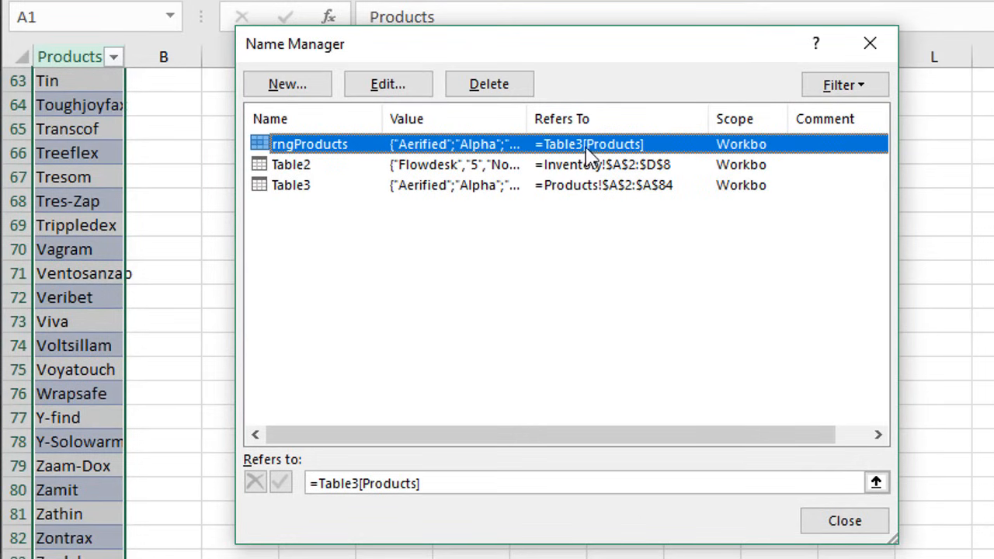
pyautogui.moveTo(618, 147)
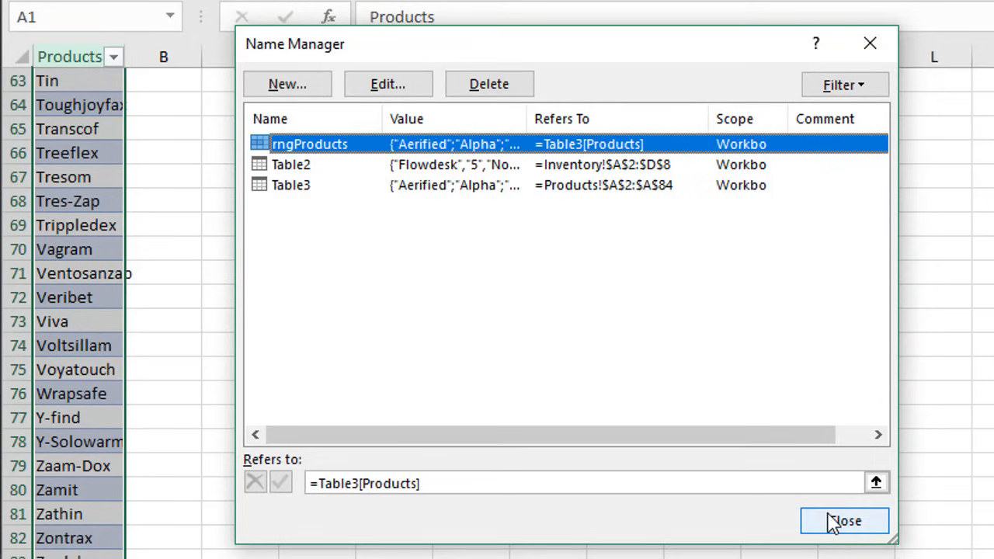
# - Close Name Manager and open Data Validation for cell A7 on the Inventory sheet
pyautogui.click(844, 521)
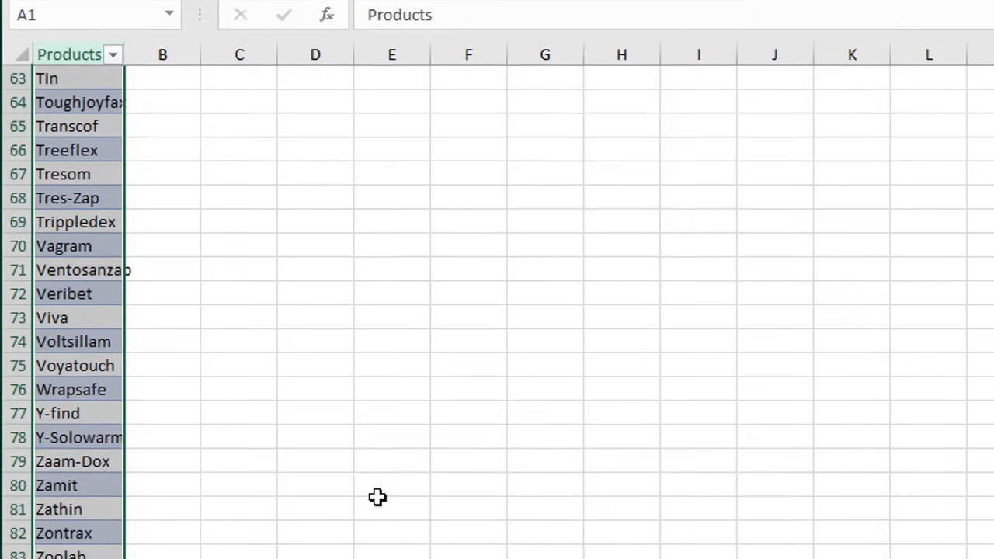
pyautogui.click(220, 518)
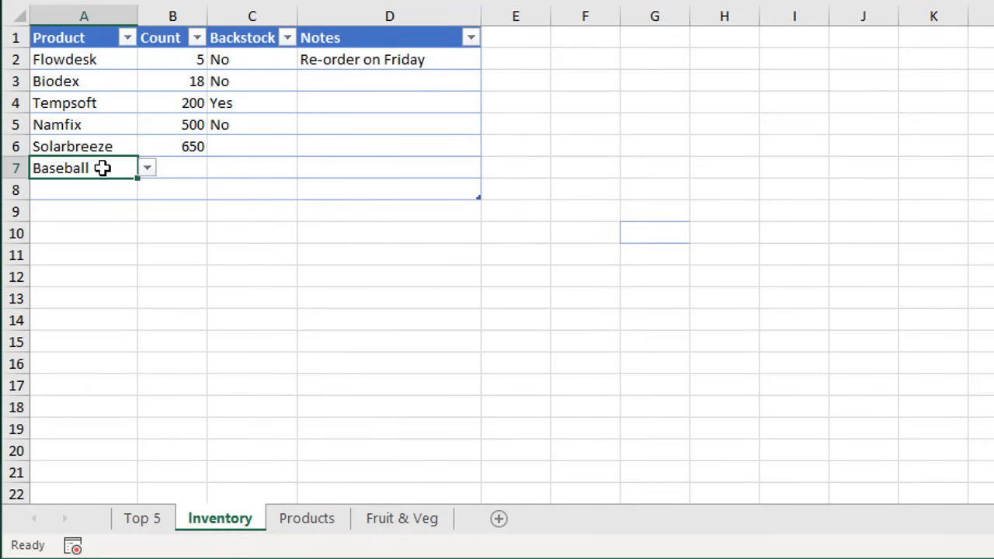
pyautogui.click(310, 39)
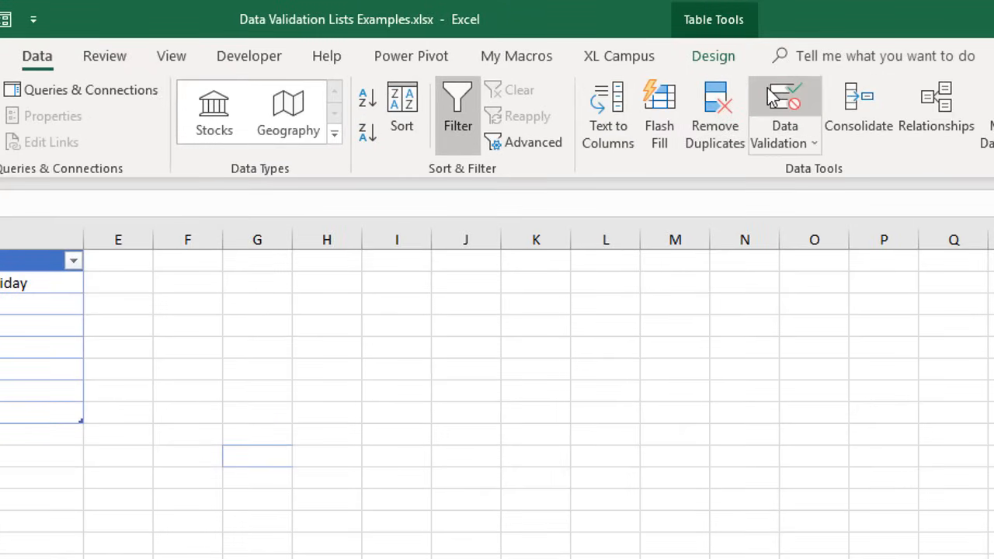
pyautogui.click(778, 109)
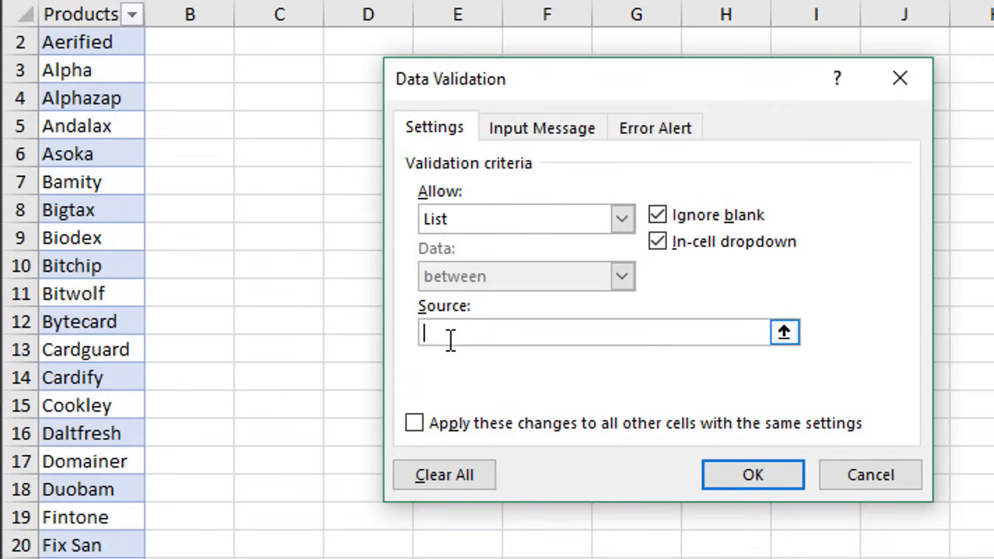
# - Set the validation list source to =rngProducts from the Paste Name list
pyautogui.press('f3')
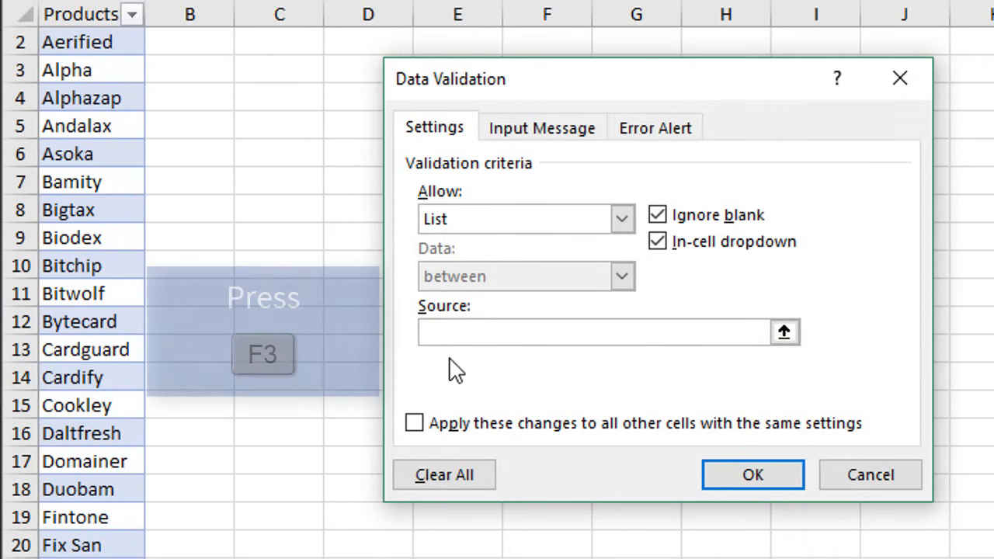
pyautogui.press('f3')
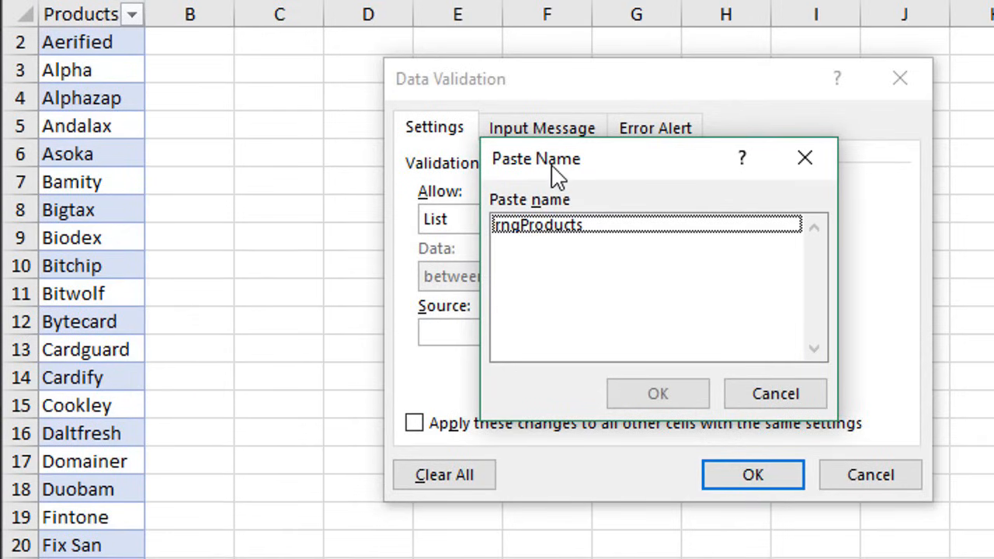
pyautogui.moveTo(538, 237)
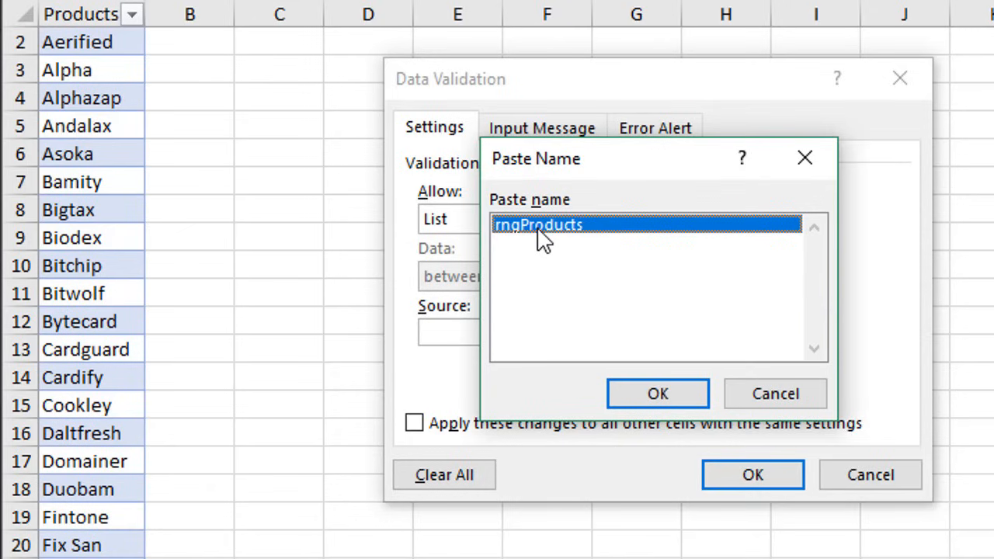
pyautogui.click(657, 393)
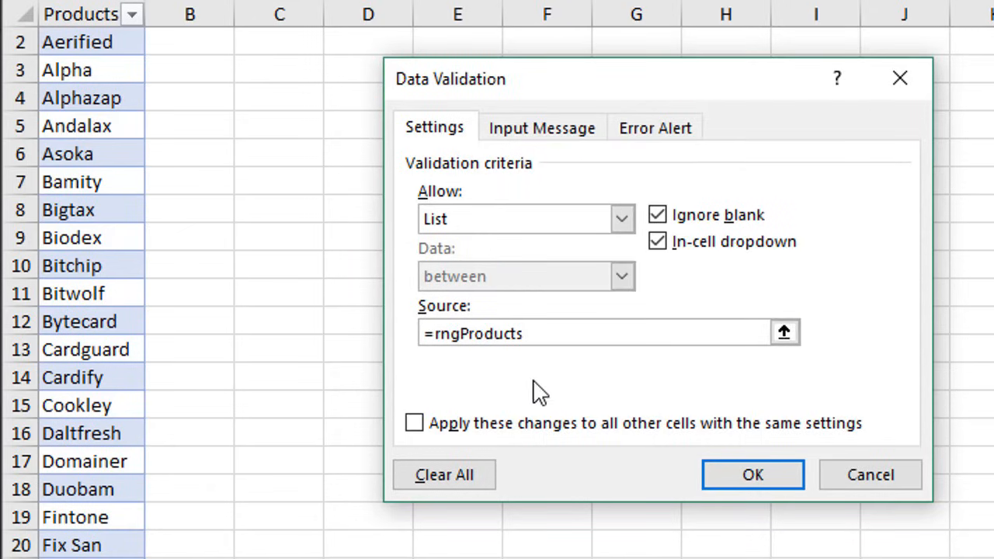
pyautogui.moveTo(451, 361)
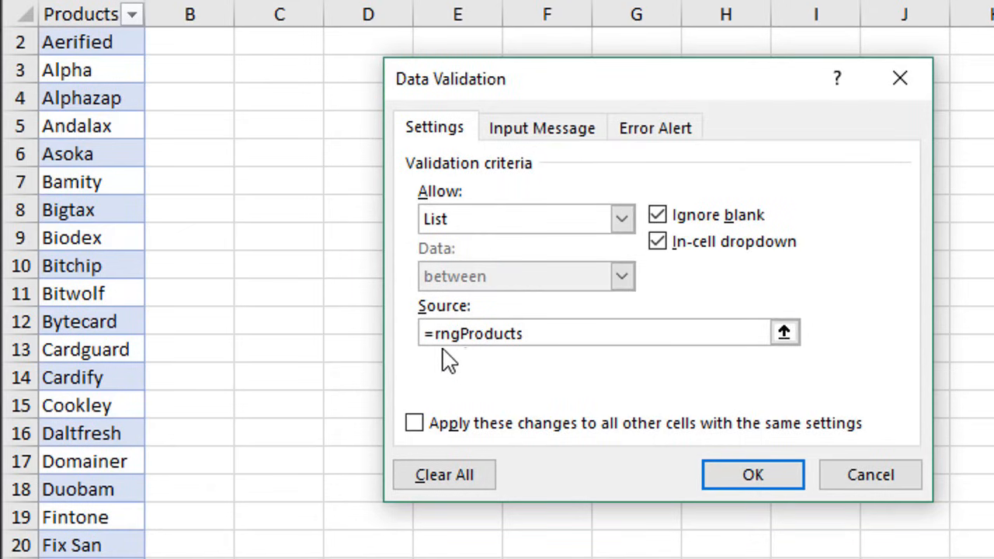
pyautogui.moveTo(437, 357)
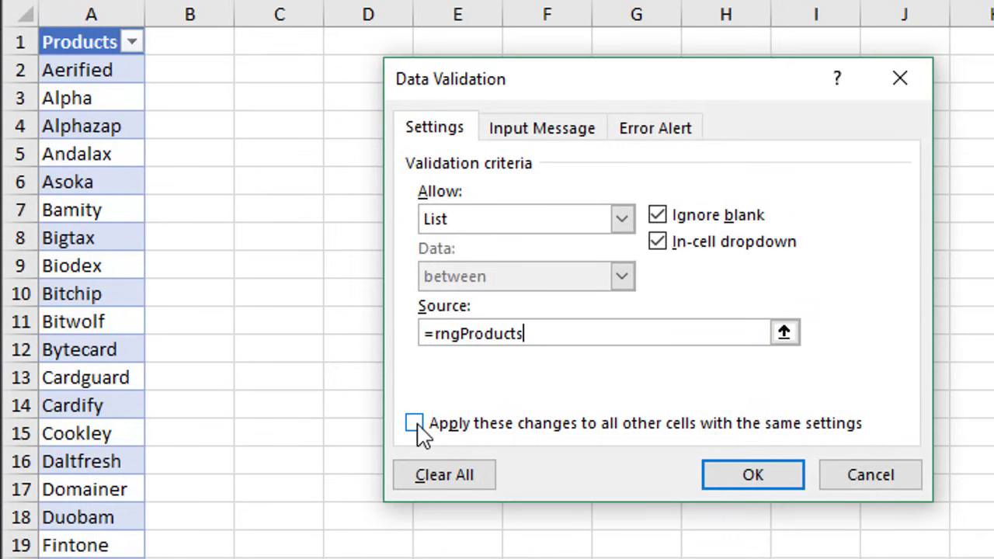
# - Tick 'Apply these changes to all other cells with the same settings'
pyautogui.click(415, 423)
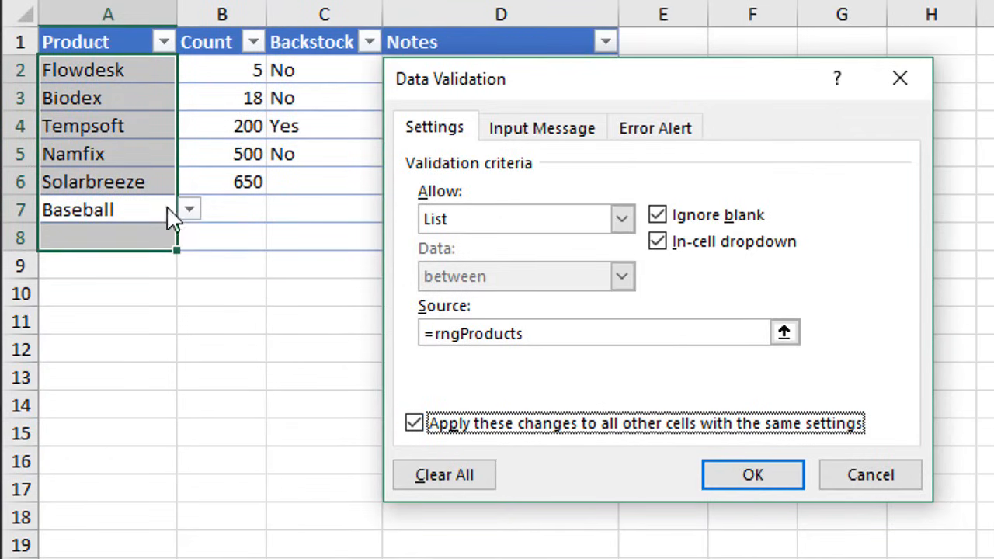
pyautogui.moveTo(186, 212)
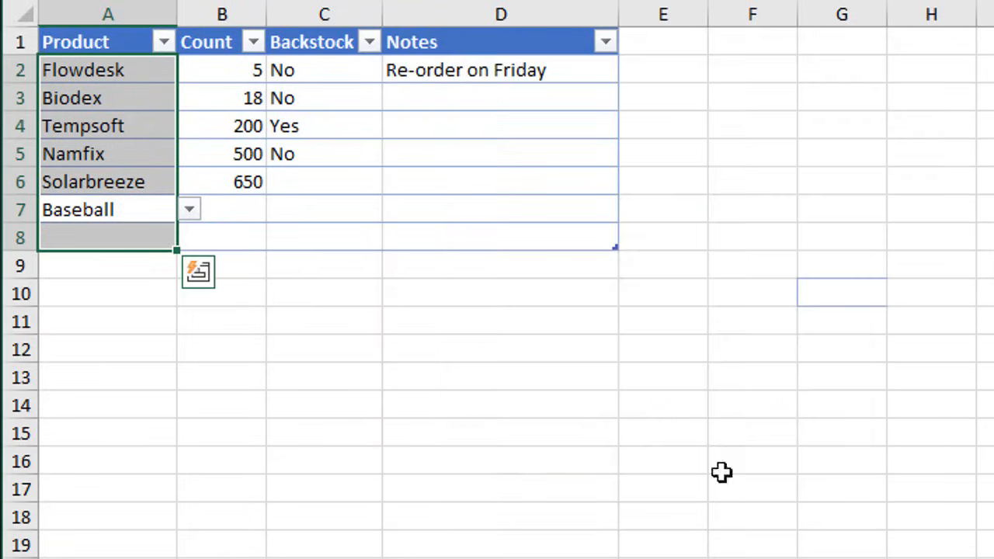
pyautogui.moveTo(243, 320)
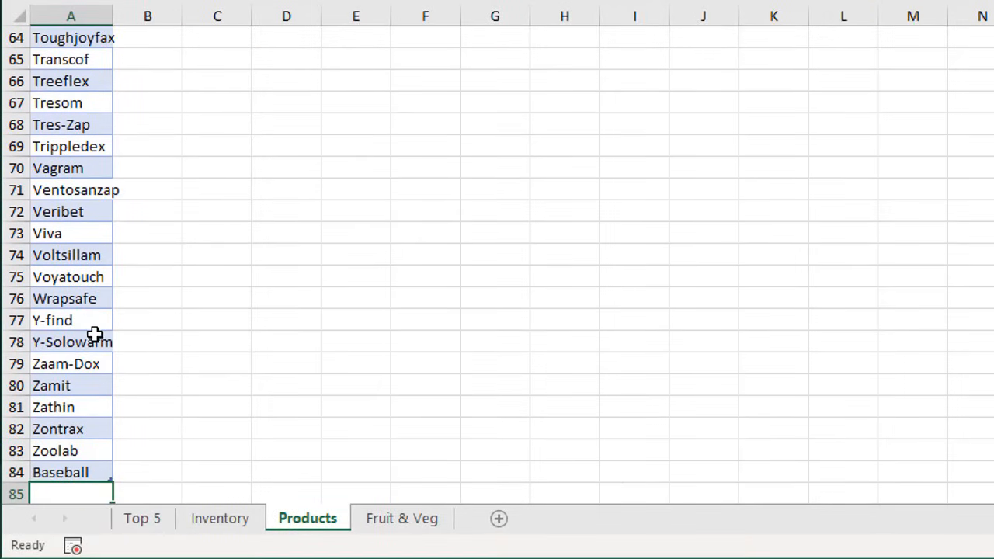
# - Enter Football and Golf below Baseball in the Products list
pyautogui.write('Football')
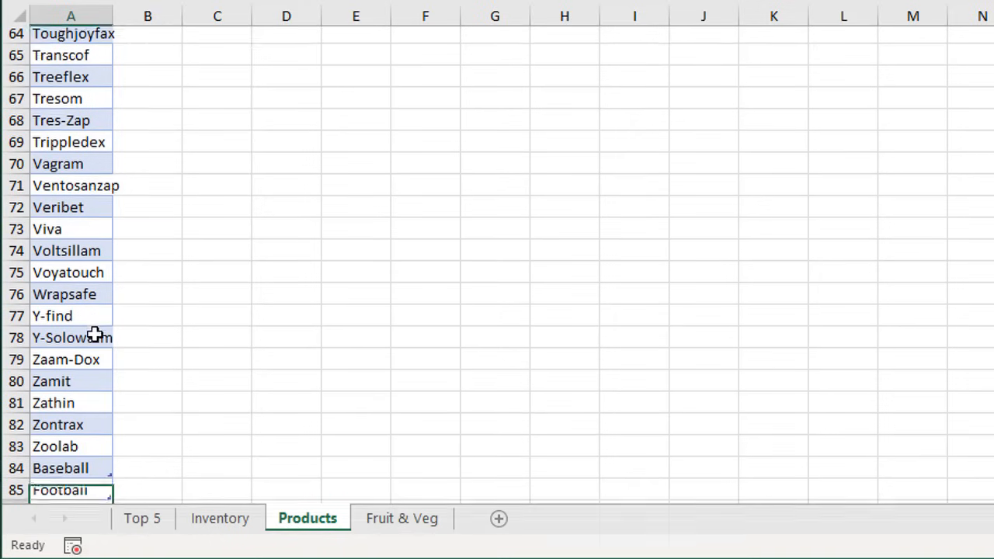
pyautogui.write('Golf')
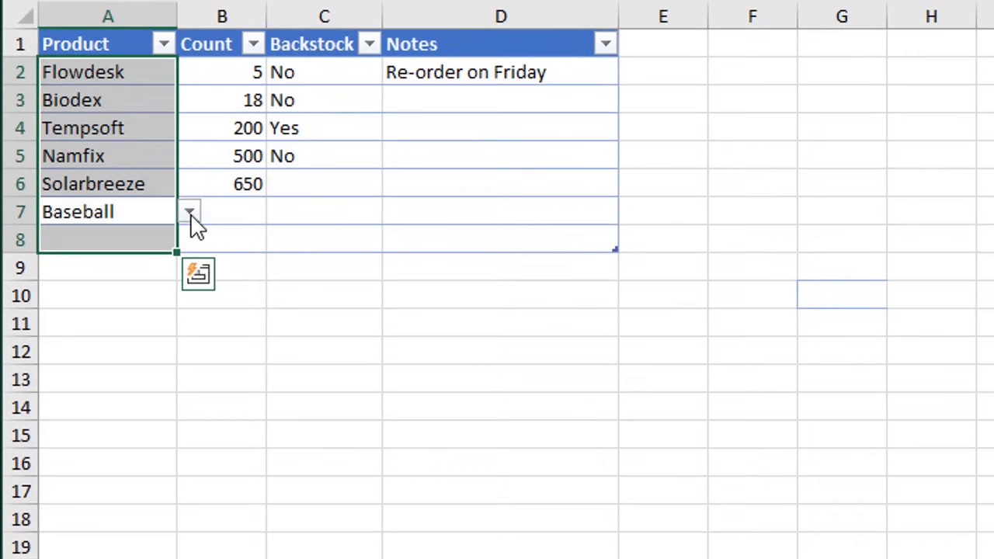
# - Open the row 7 Product dropdown on the Inventory sheet
pyautogui.click(190, 212)
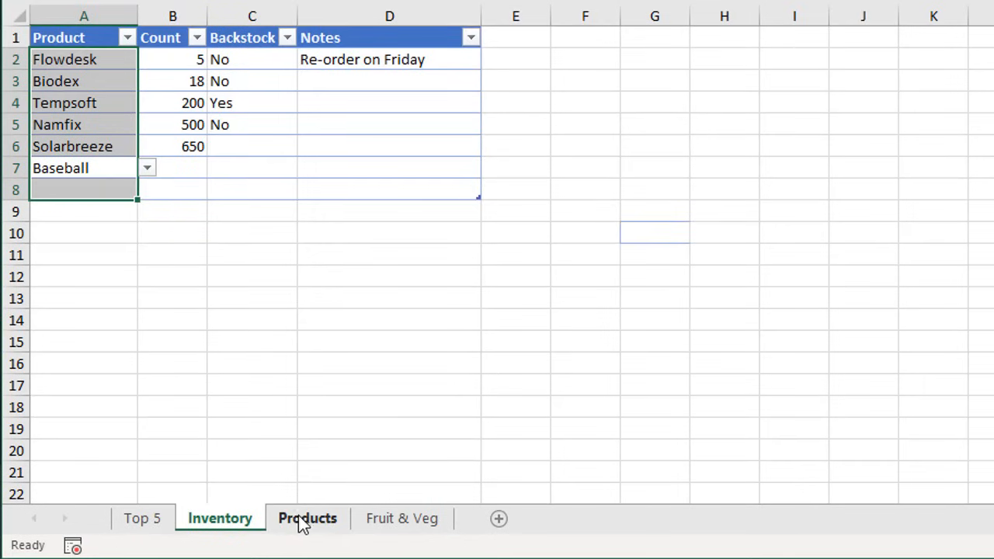
pyautogui.click(306, 518)
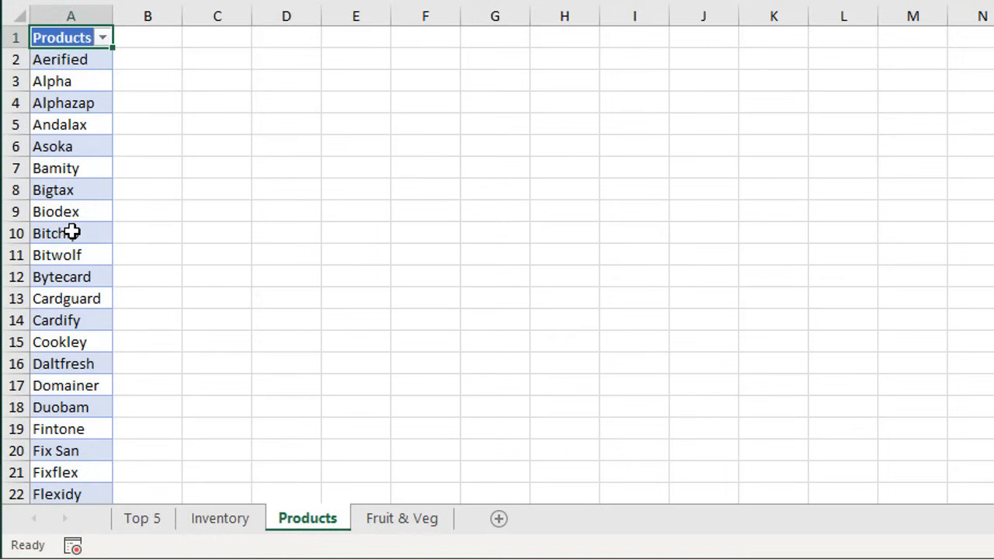
pyautogui.moveTo(71, 60)
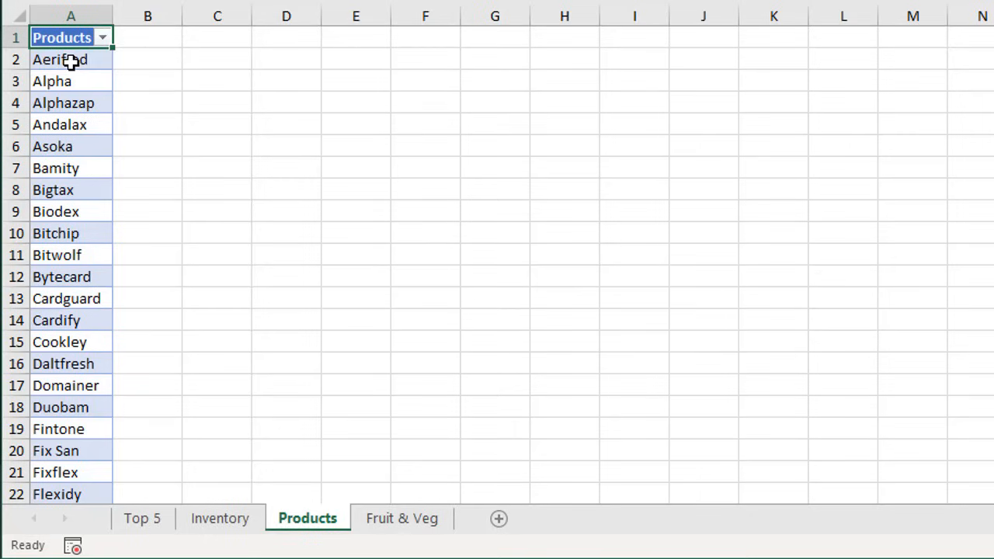
pyautogui.moveTo(71, 80)
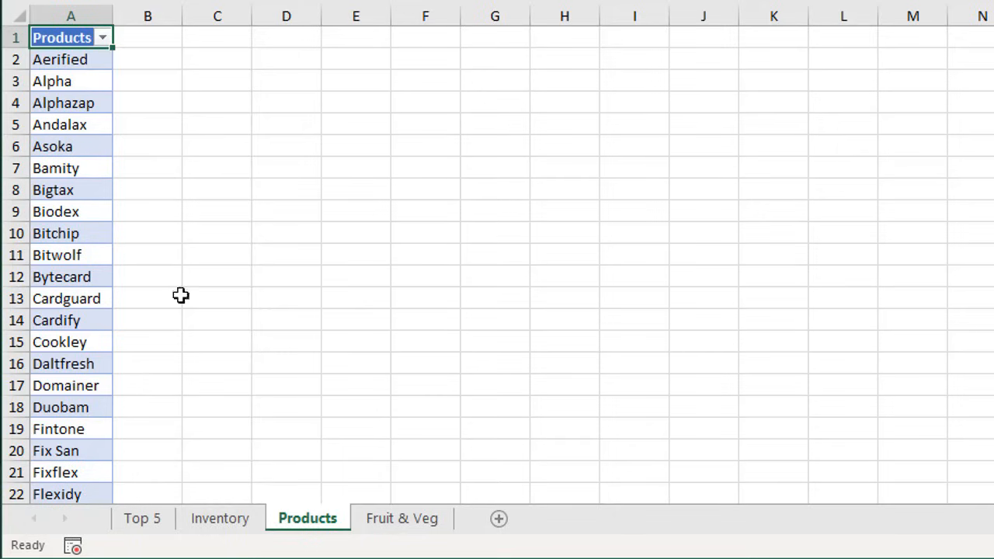
pyautogui.click(220, 518)
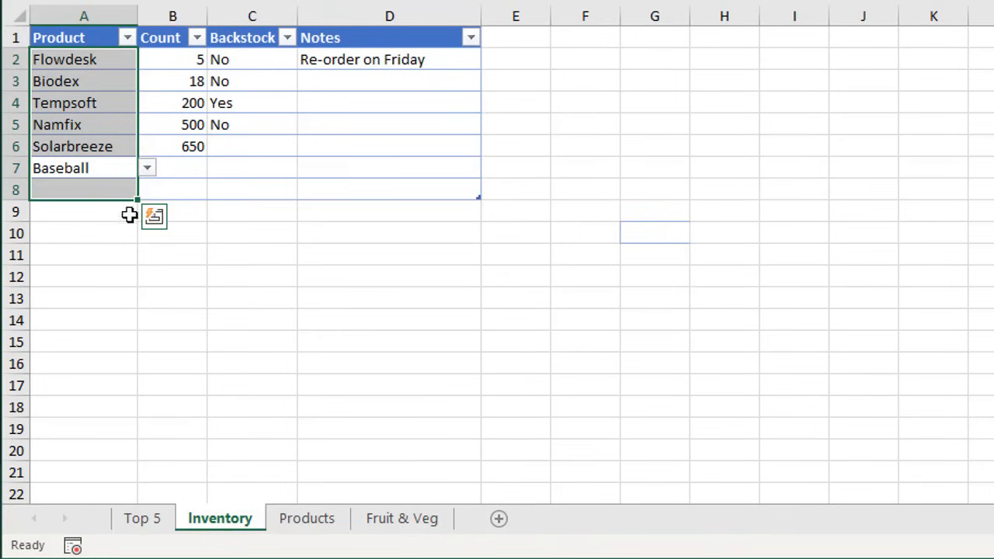
pyautogui.click(84, 167)
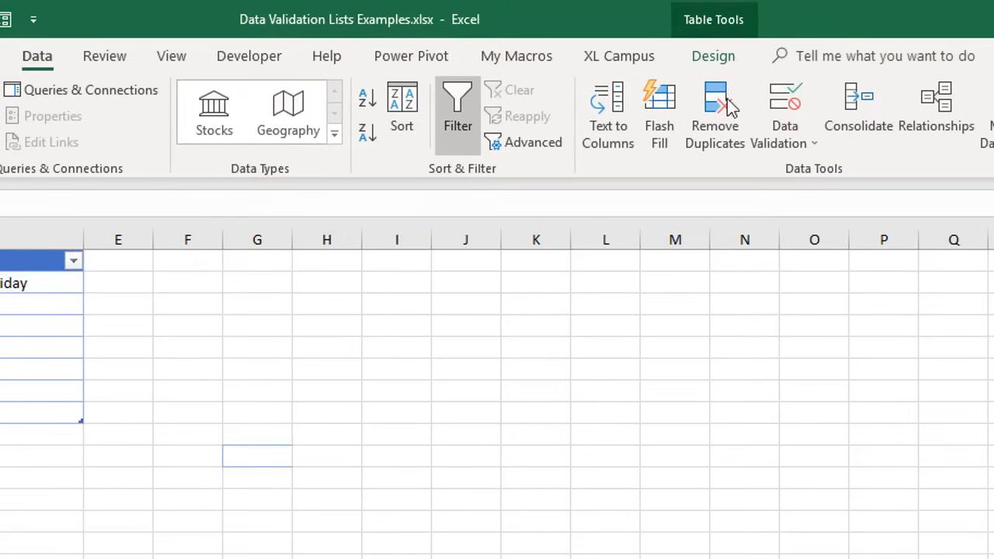
# - Open Data Validation for the Baseball cell to check its =rngProducts source
pyautogui.click(785, 105)
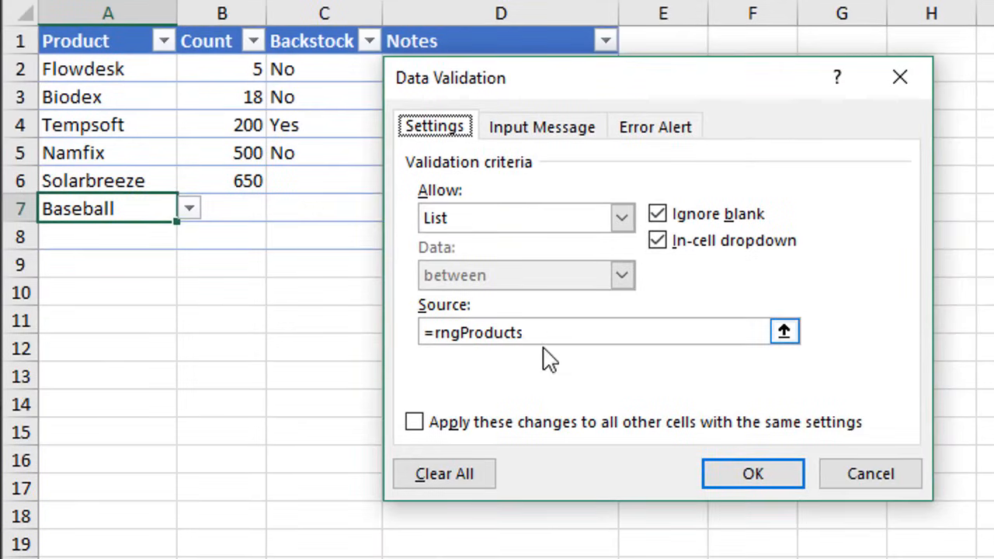
pyautogui.moveTo(528, 373)
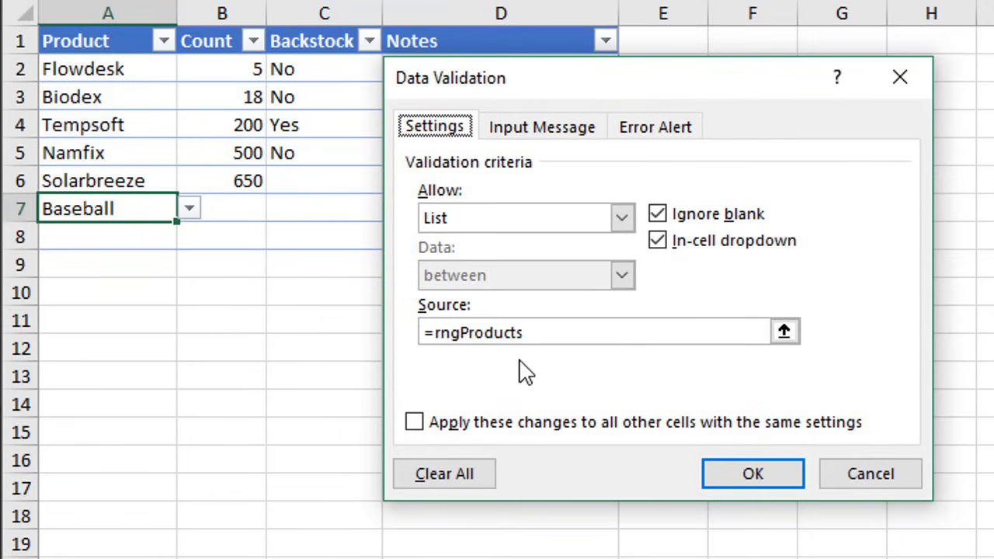
pyautogui.moveTo(493, 369)
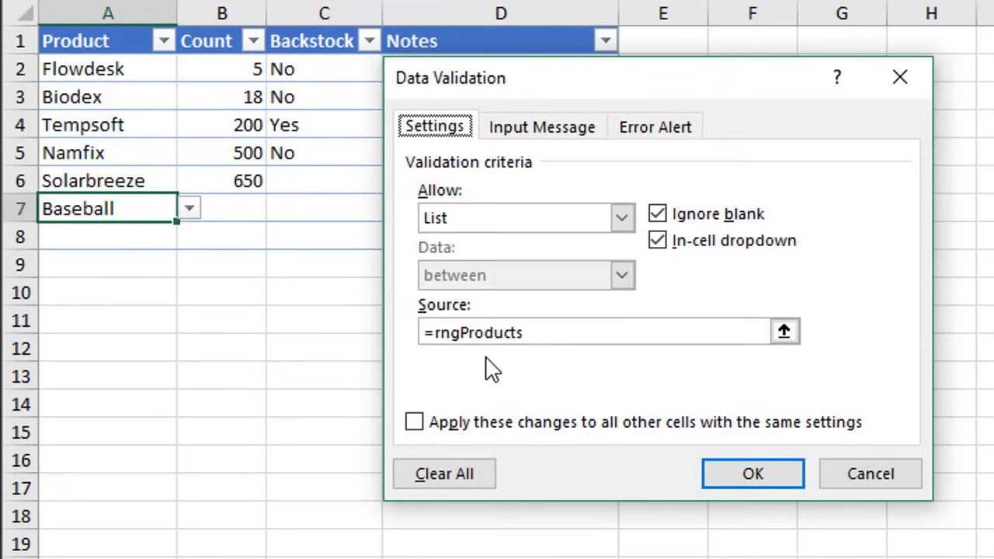
pyautogui.moveTo(560, 369)
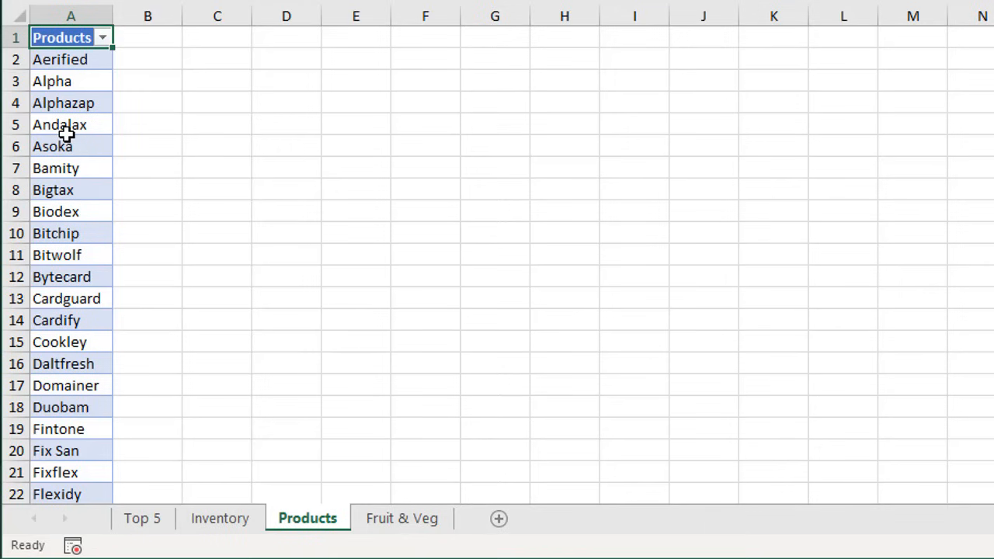
pyautogui.moveTo(220, 518)
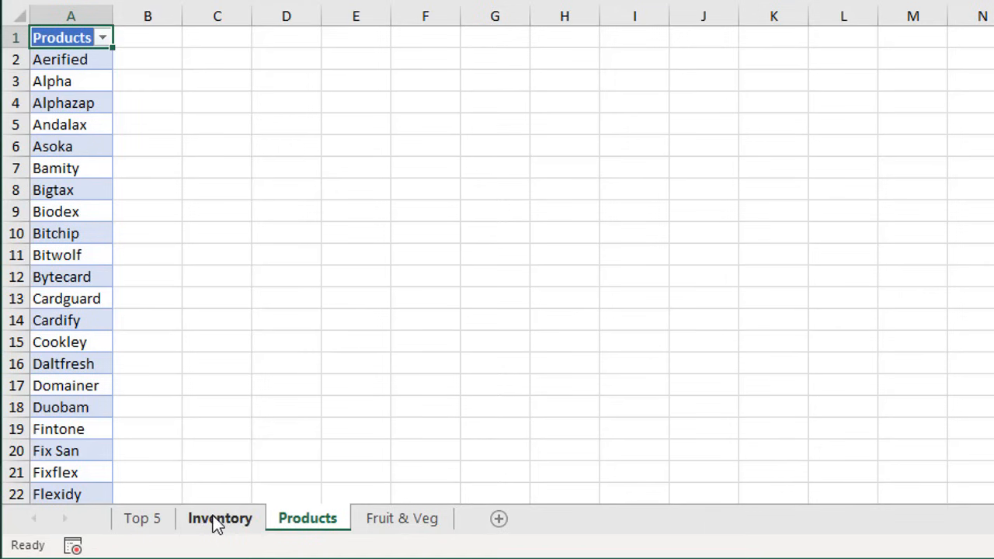
# - Return to the Inventory sheet to view the updated Product dropdown
pyautogui.click(219, 519)
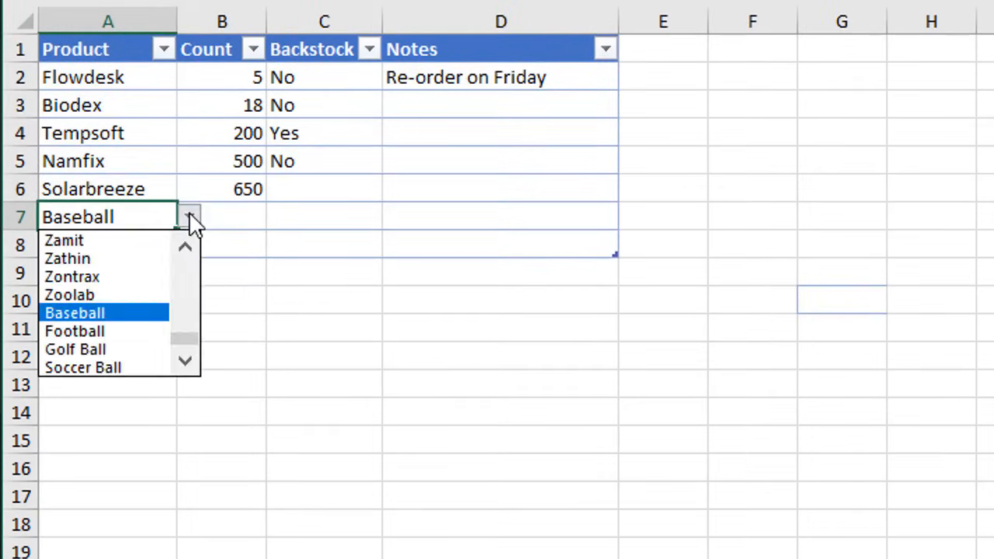